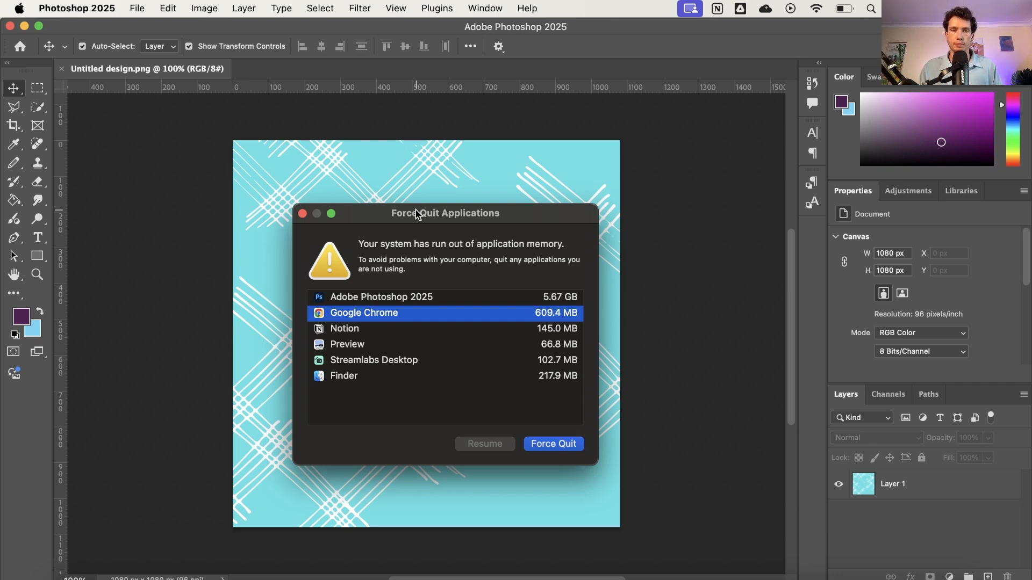
mouse_move(421, 352)
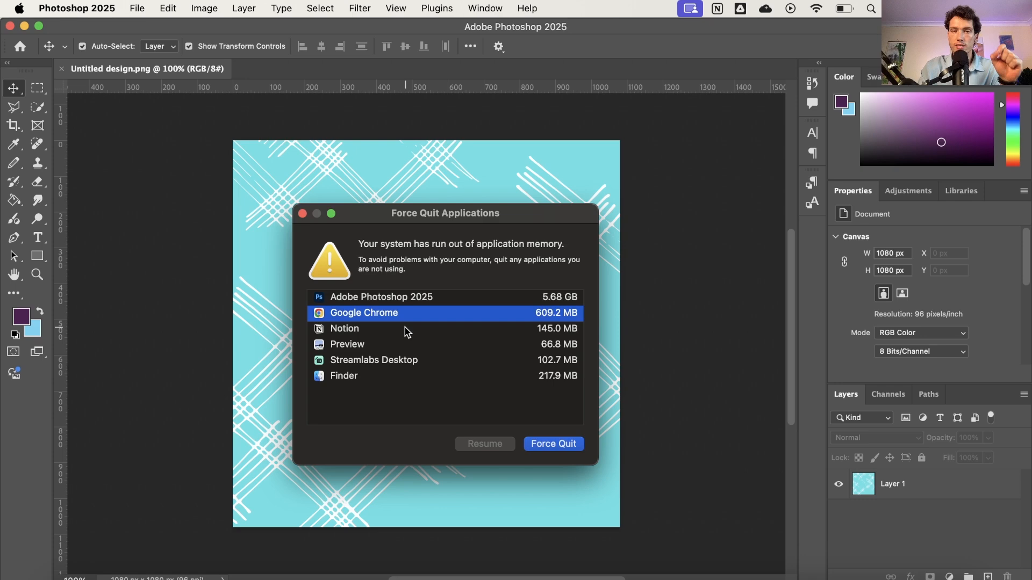
- Force-quit Notion, then Preview (confirming the prompt), then Google Chrome from the running-apps list
click(344, 329)
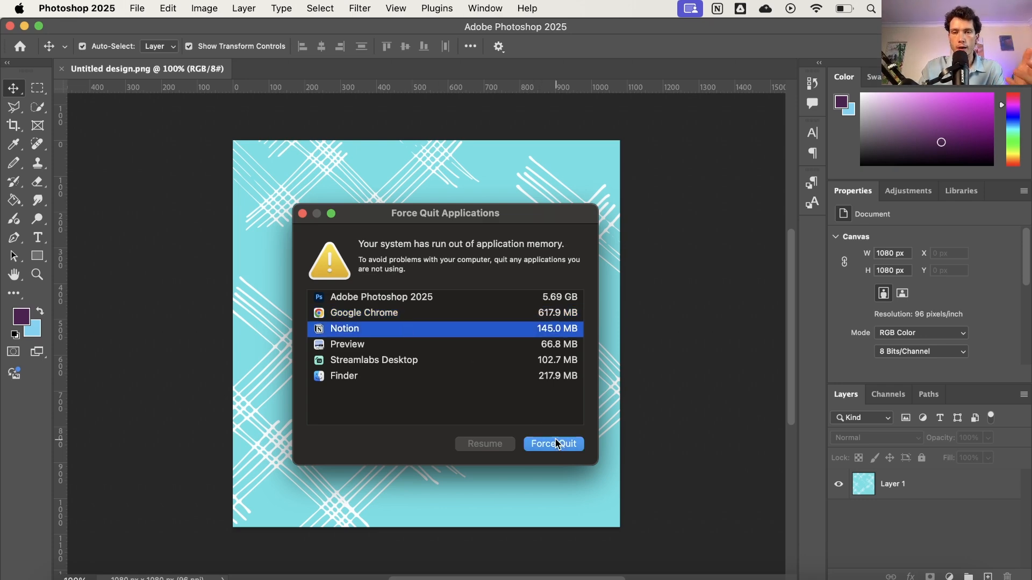
click(553, 443)
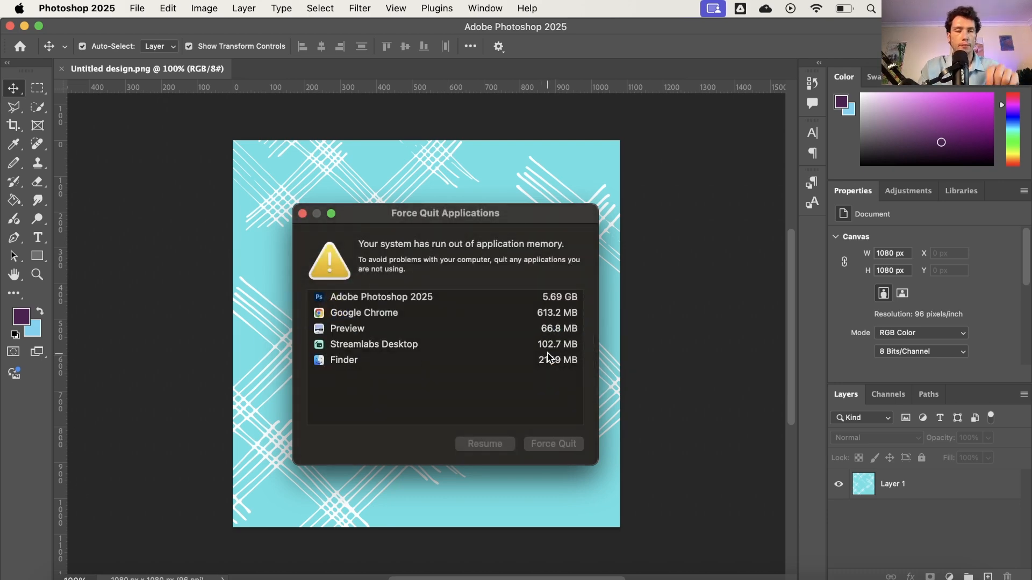
click(348, 328)
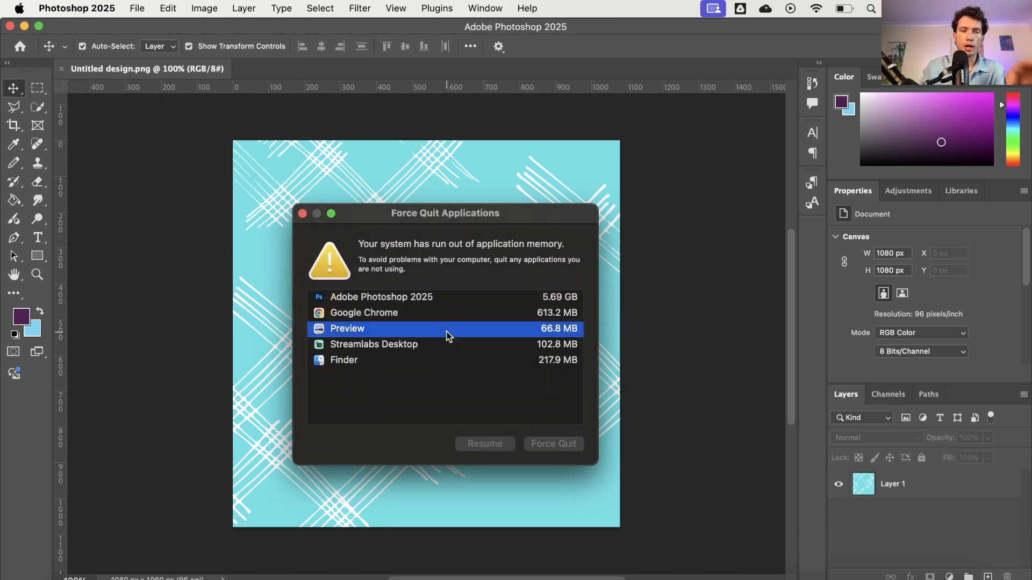
click(552, 444)
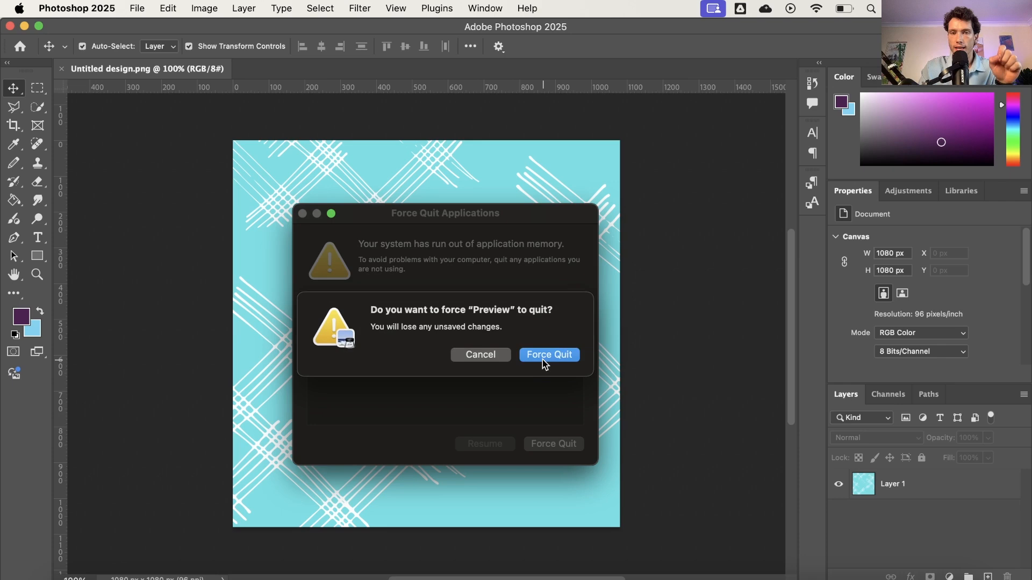
click(549, 355)
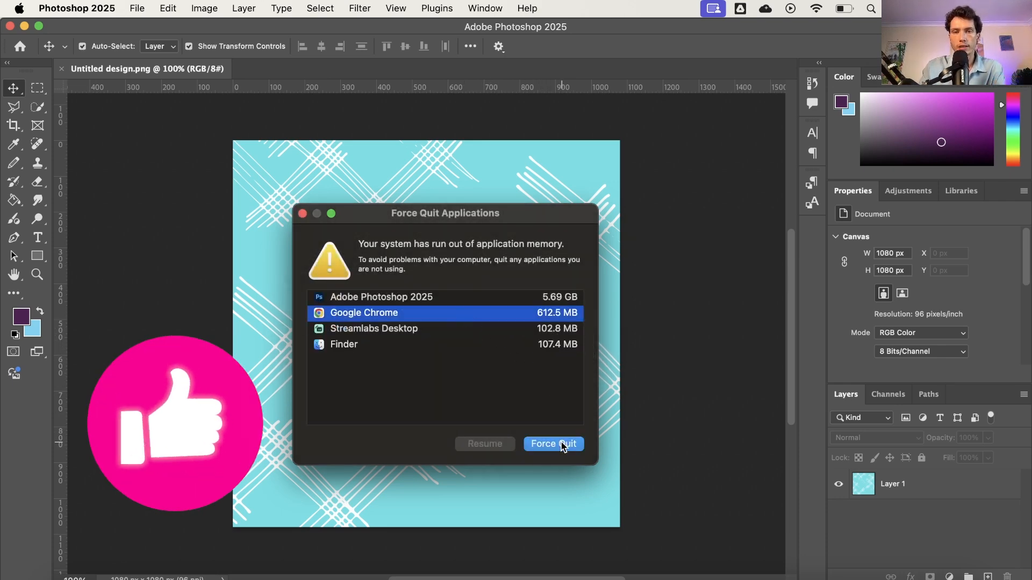
click(552, 444)
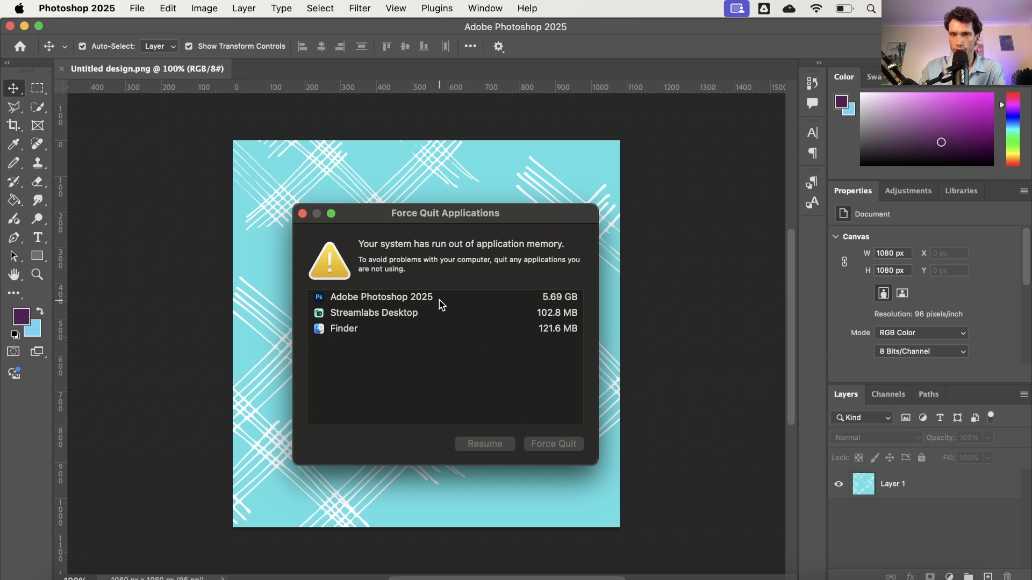
mouse_move(511, 304)
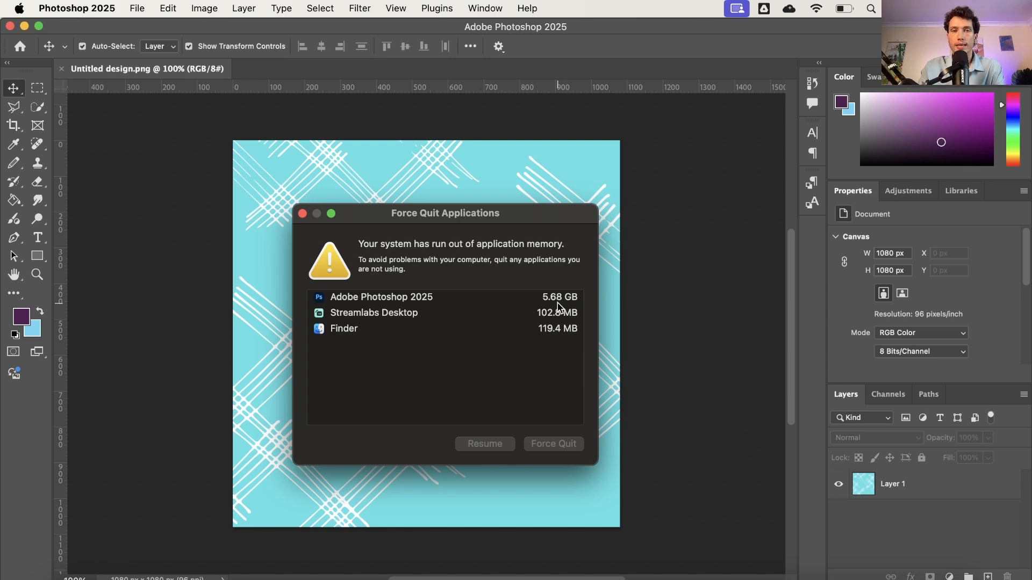
mouse_move(477, 266)
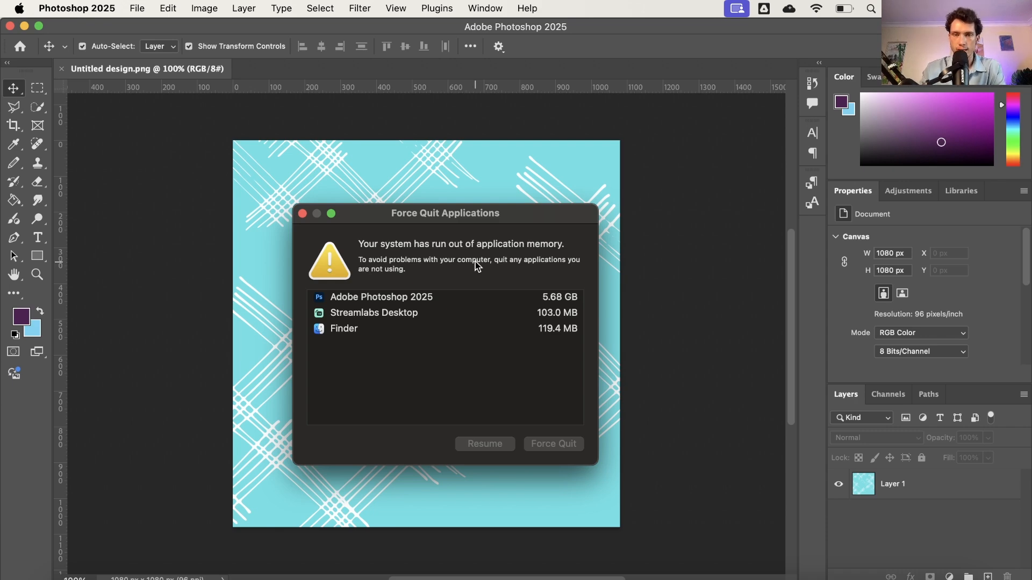
mouse_move(130, 57)
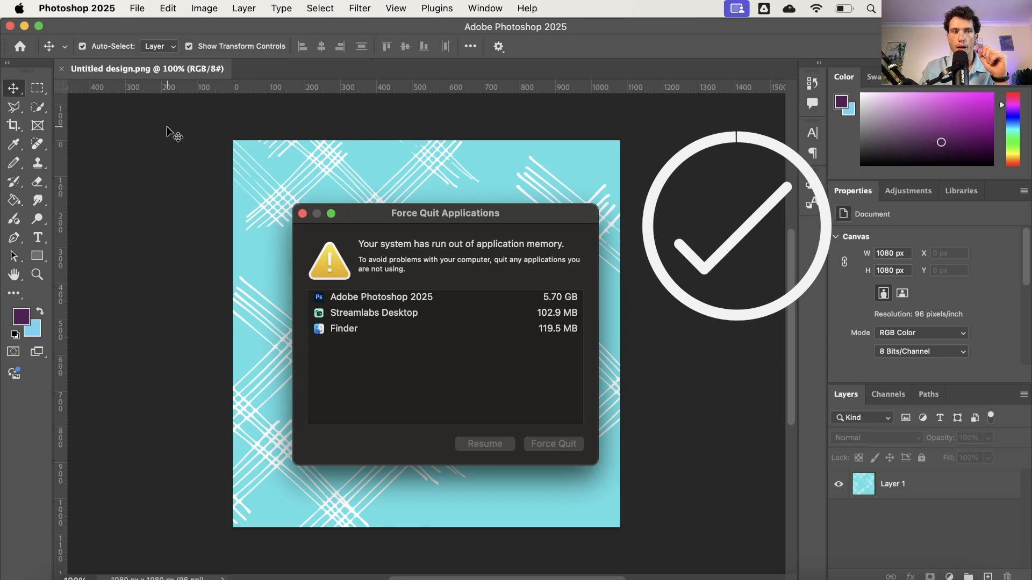
- Launch System Settings from the Apple menu, search 'LOG IN' and go to the Open at Login result
click(11, 9)
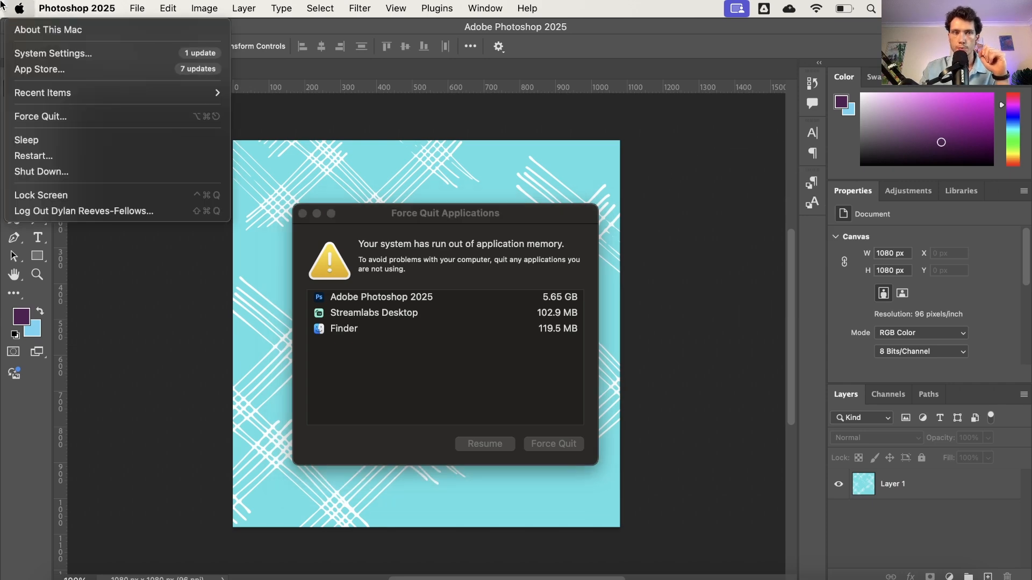
mouse_move(53, 54)
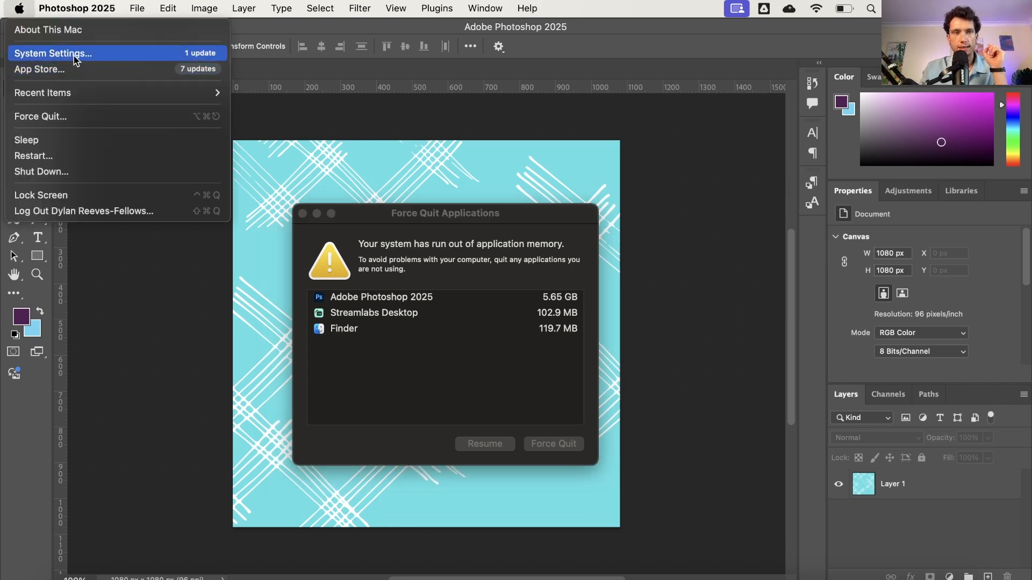
click(52, 52)
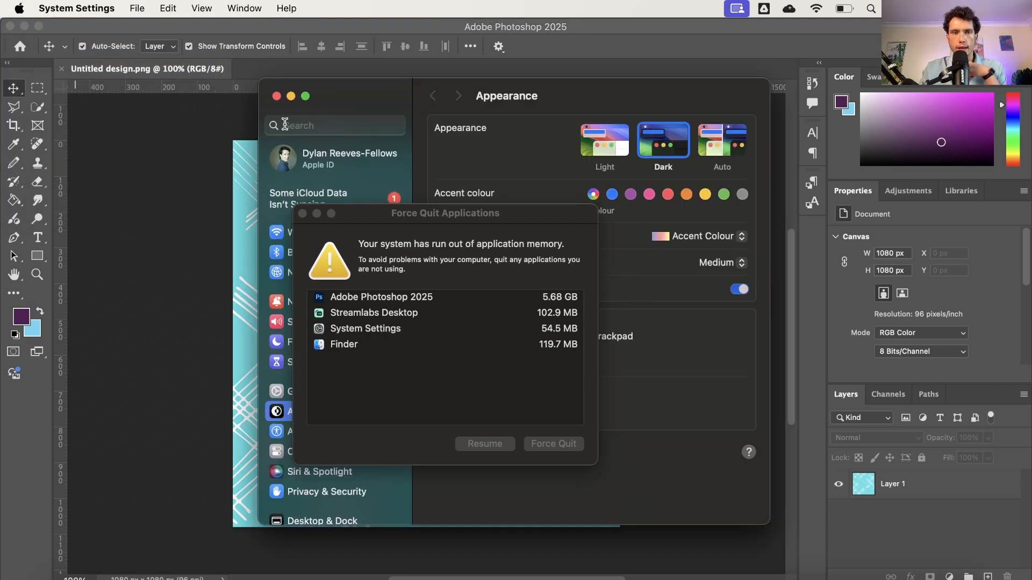
text(LOG IN)
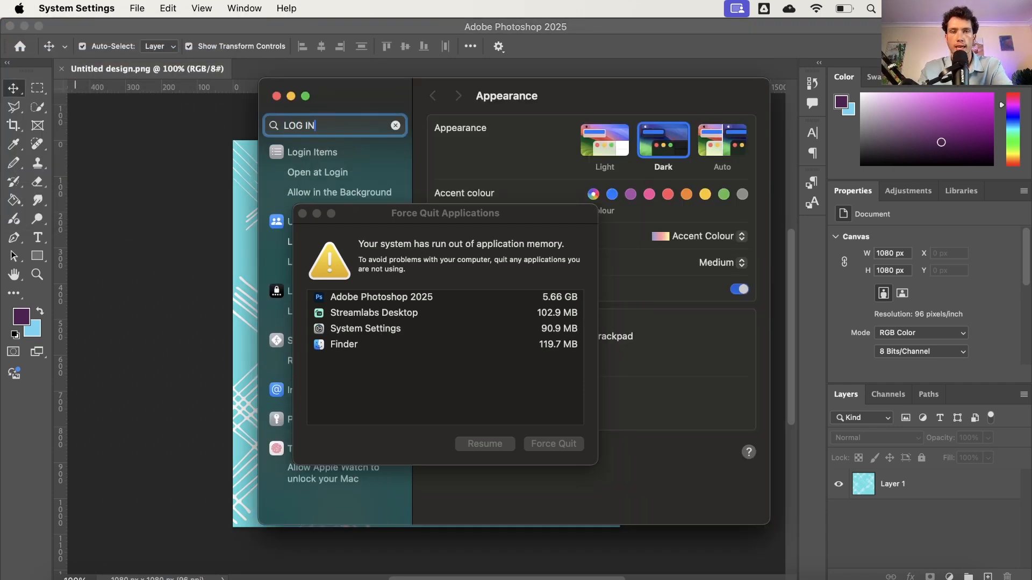
drag(445, 213, 878, 219)
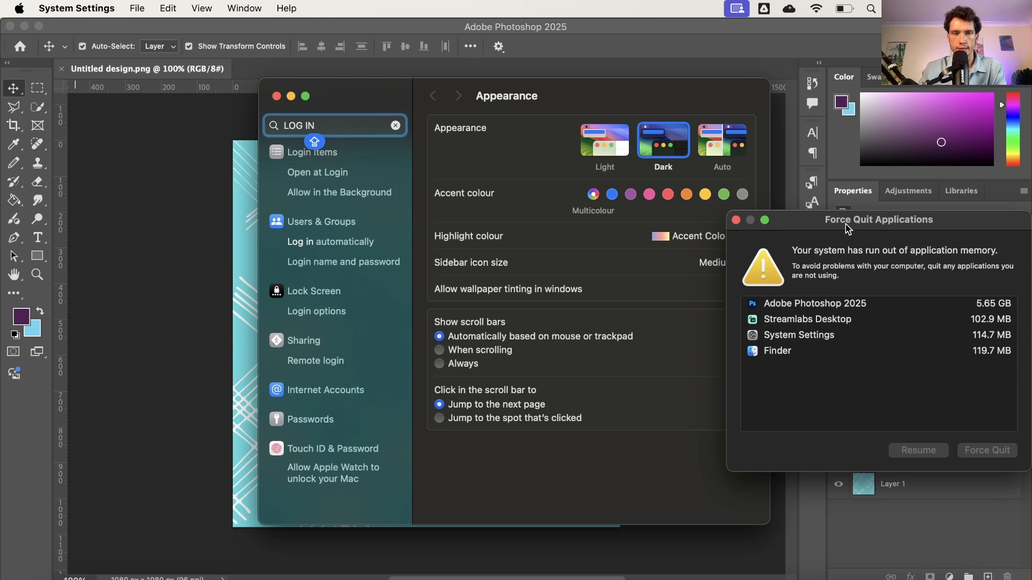
click(317, 172)
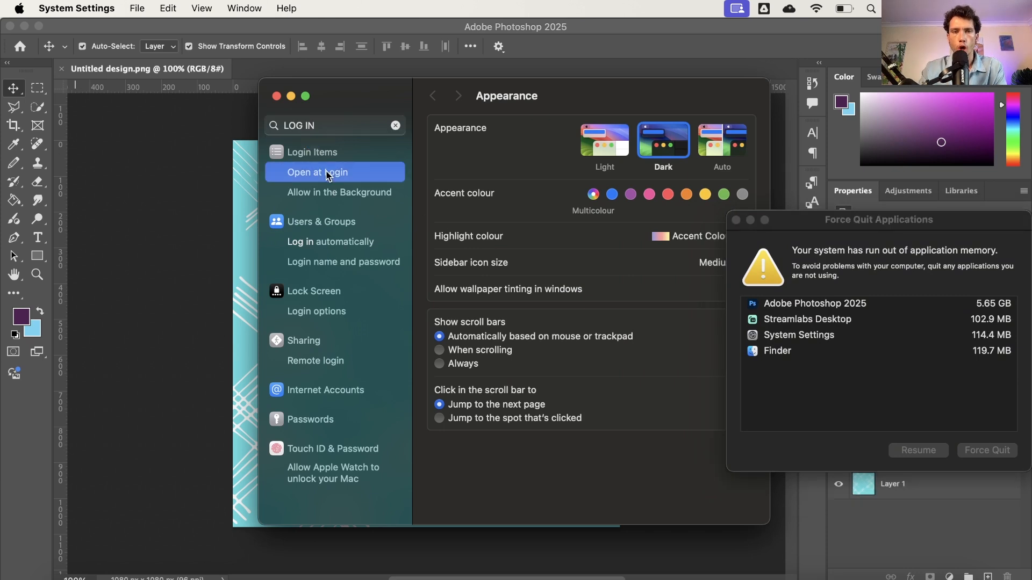
- Remove Google Drive from the Open at Login list, leaving only Google Chrome
click(318, 172)
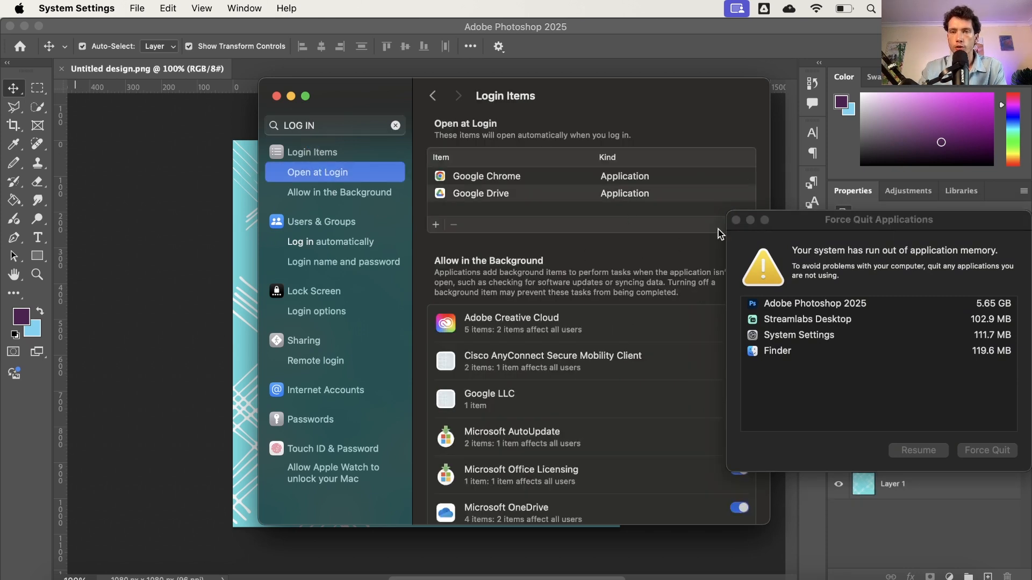
mouse_move(386, 93)
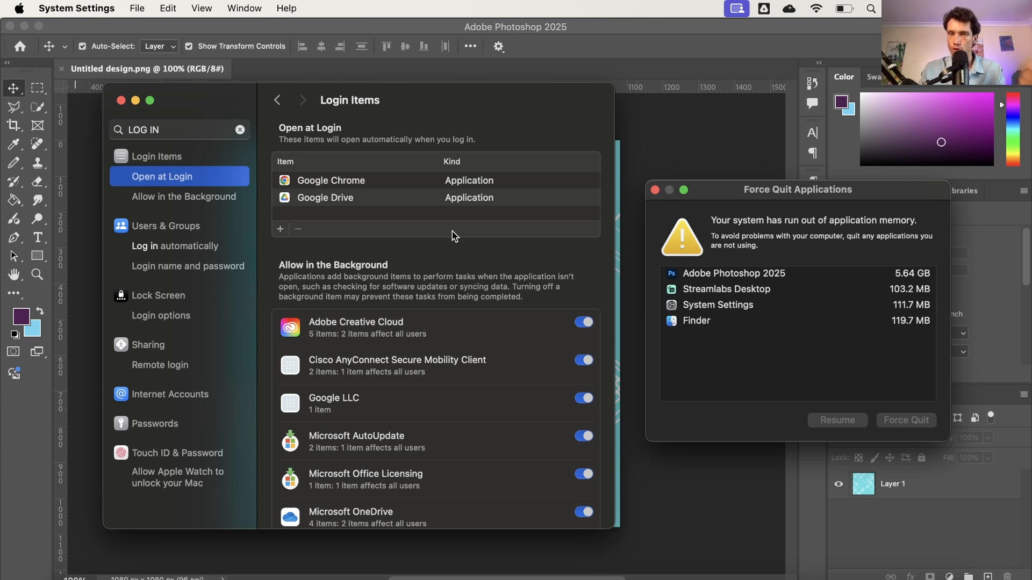
mouse_move(740, 314)
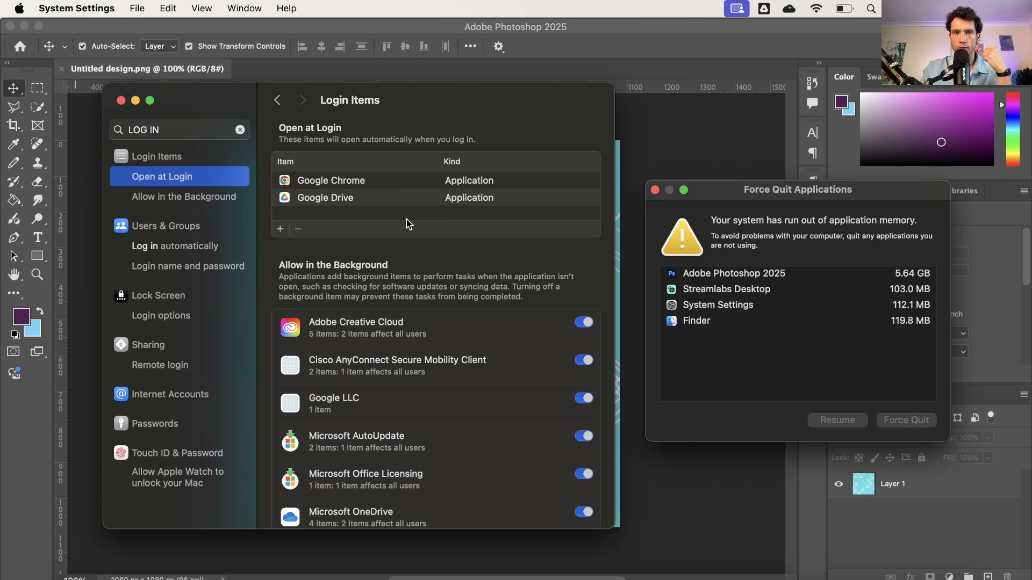
click(325, 198)
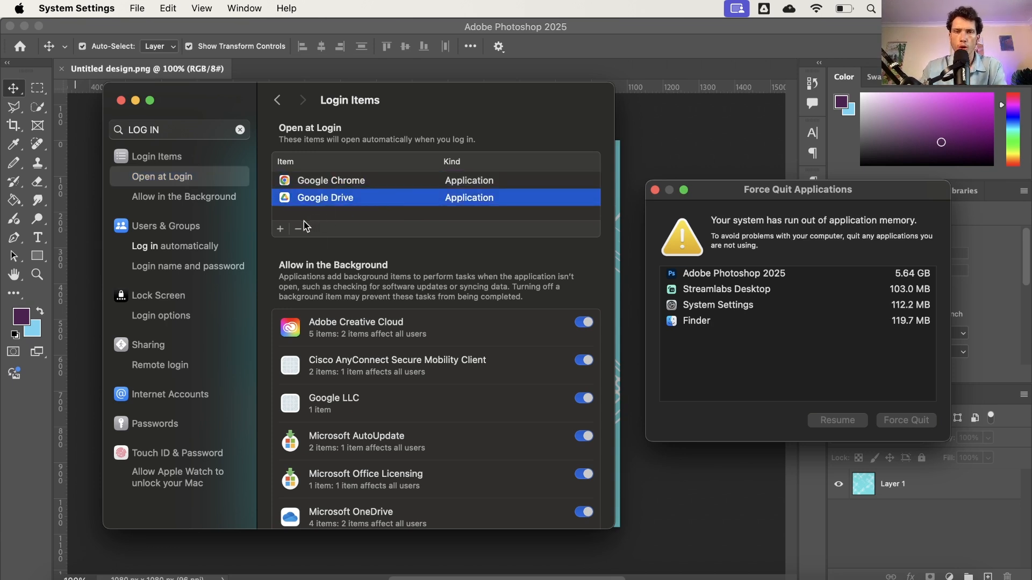
click(297, 228)
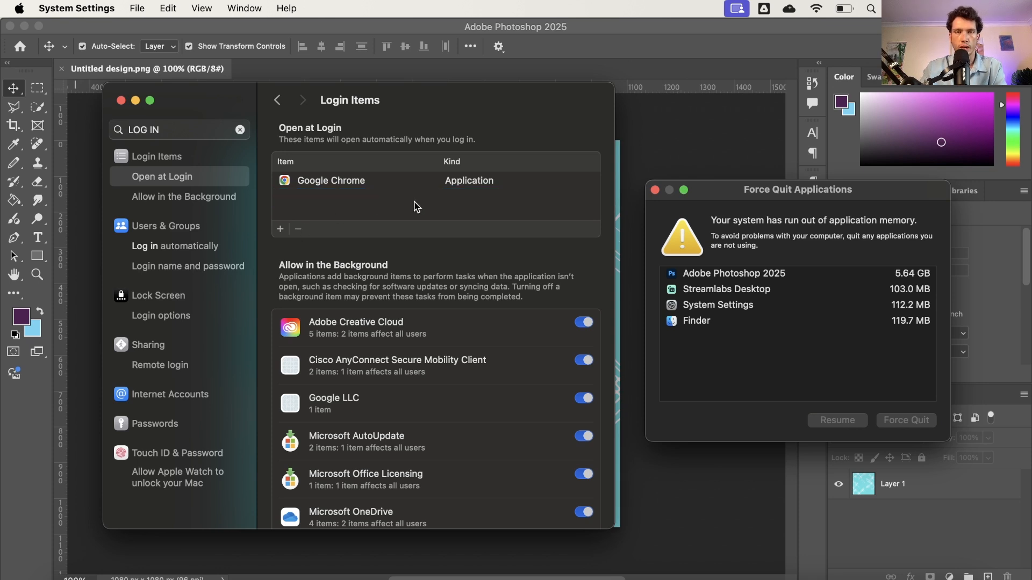
mouse_move(365, 211)
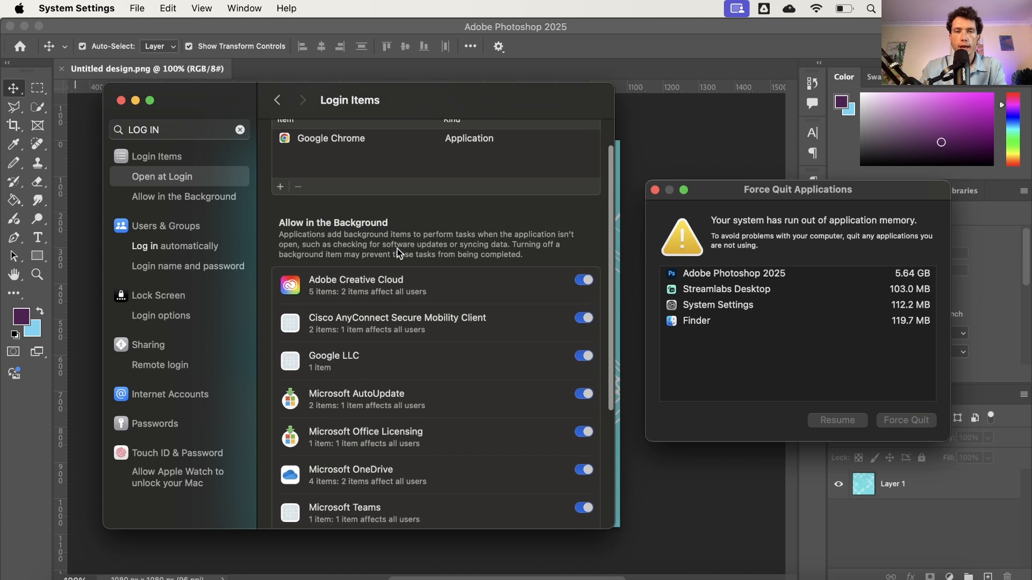
- Switch off Allow in the Background for Zoom, Spotify, zoom.us, Microsoft OneDrive and Cisco AnyConnect
scroll(down, 3)
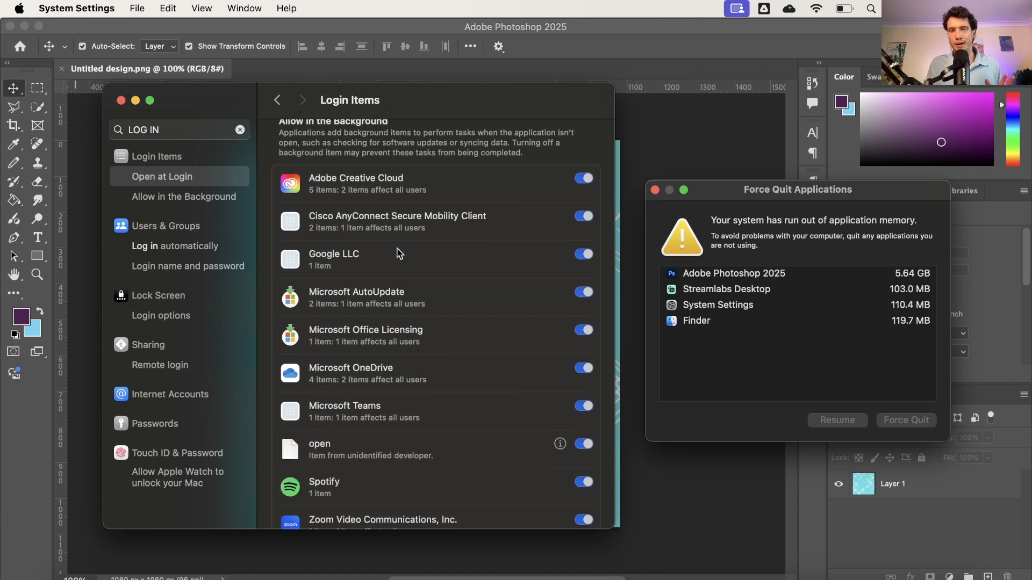
mouse_move(798, 244)
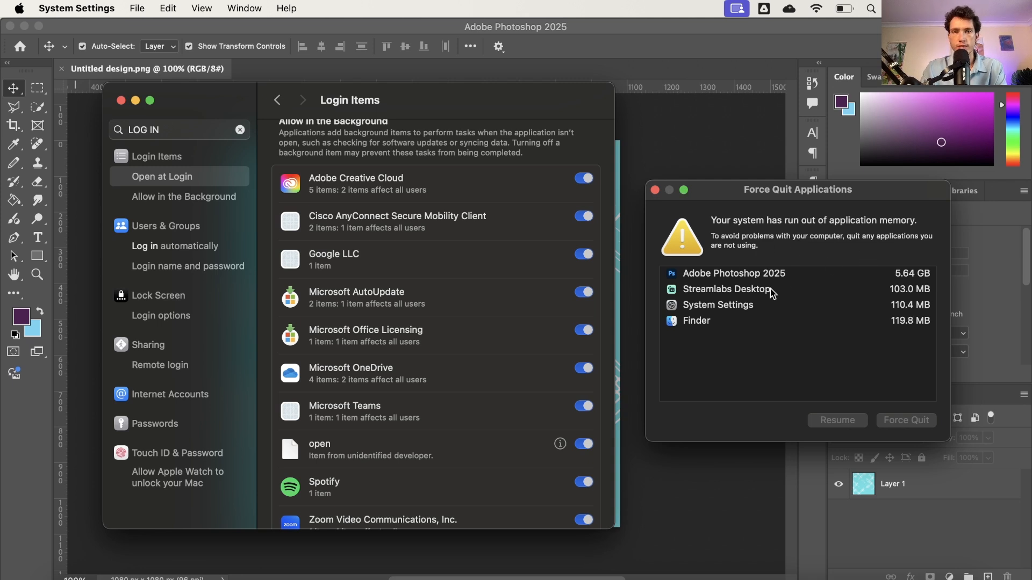
mouse_move(512, 330)
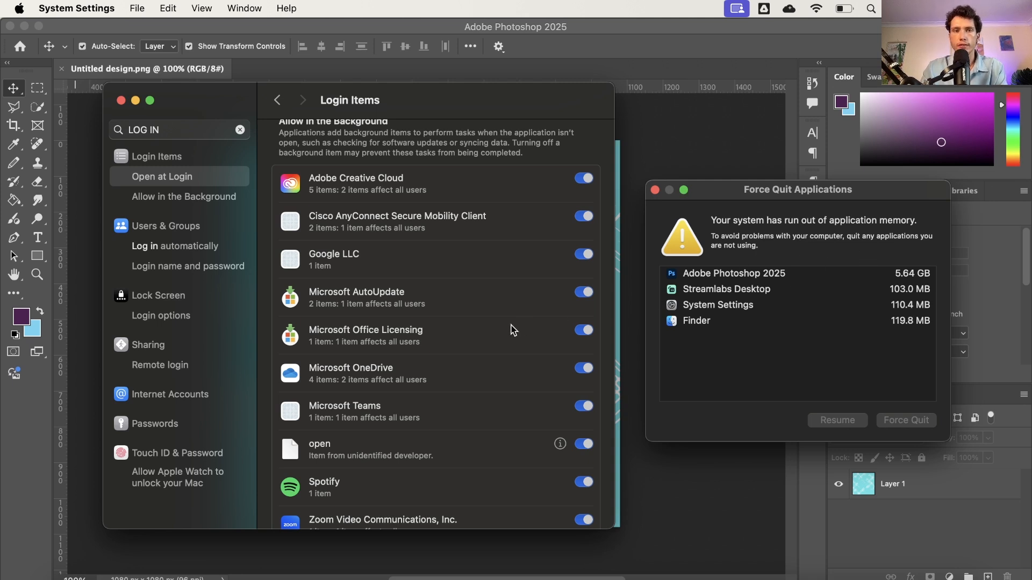
scroll(down, 3)
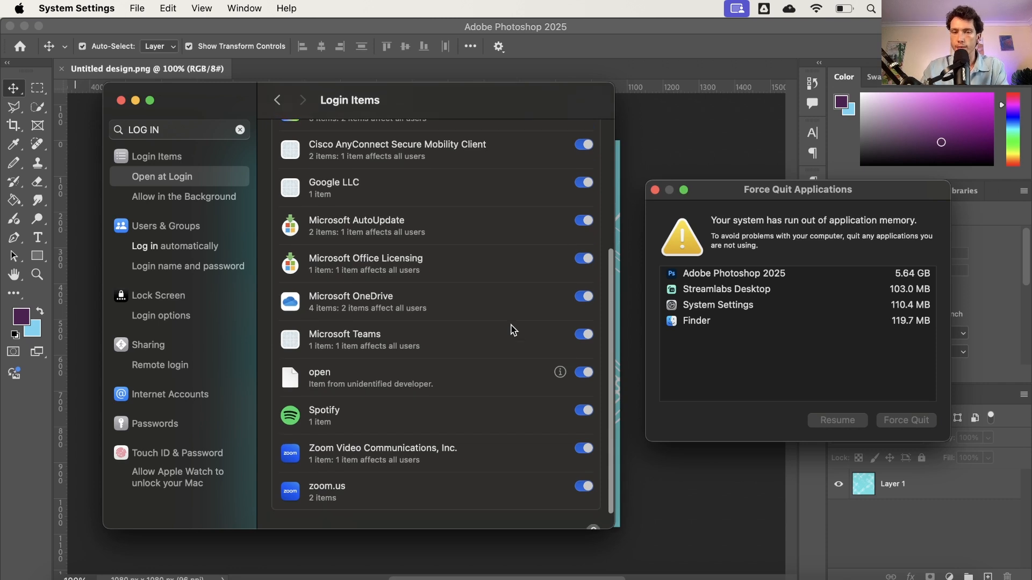
scroll(down, 3)
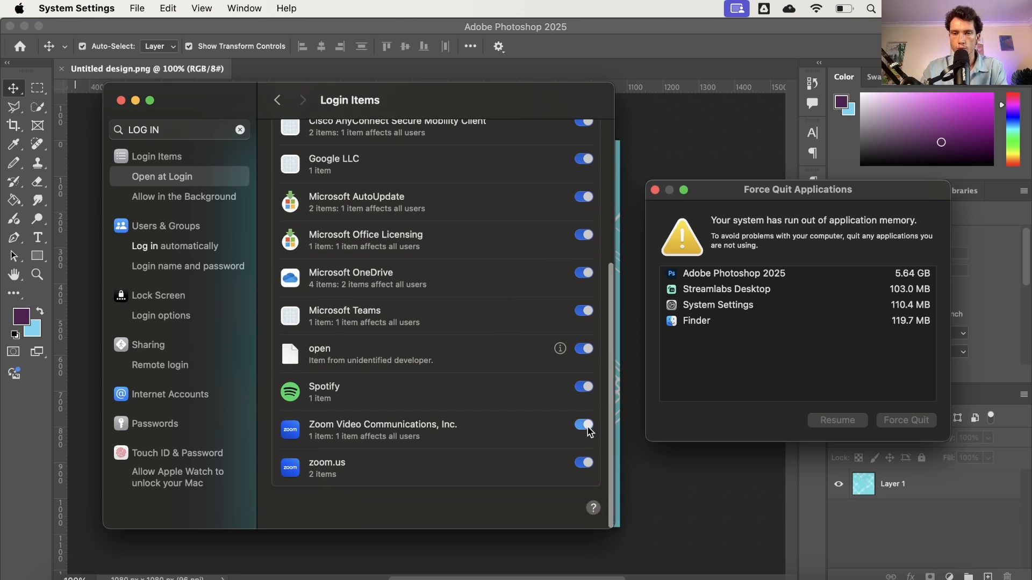
click(582, 425)
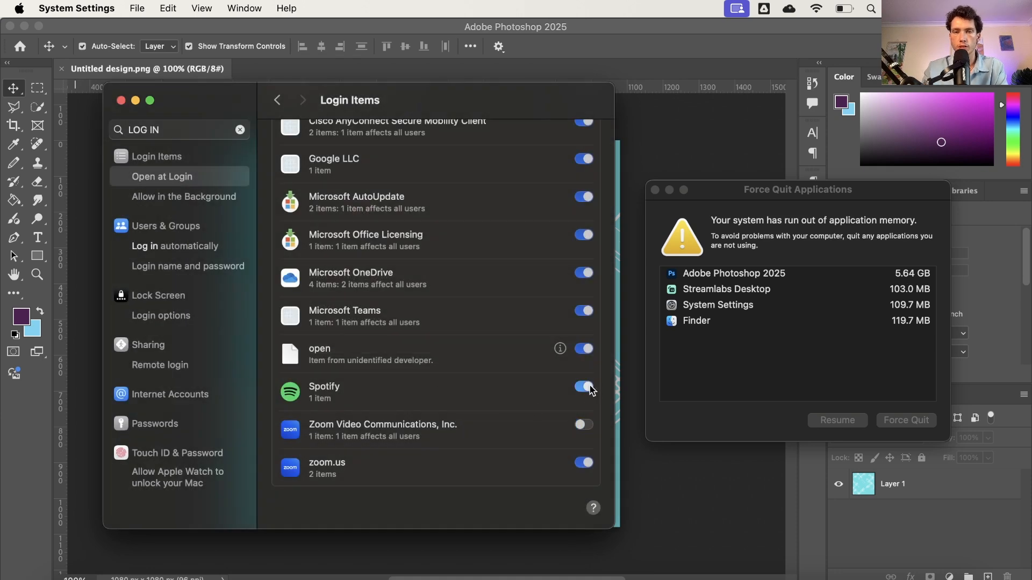
click(582, 386)
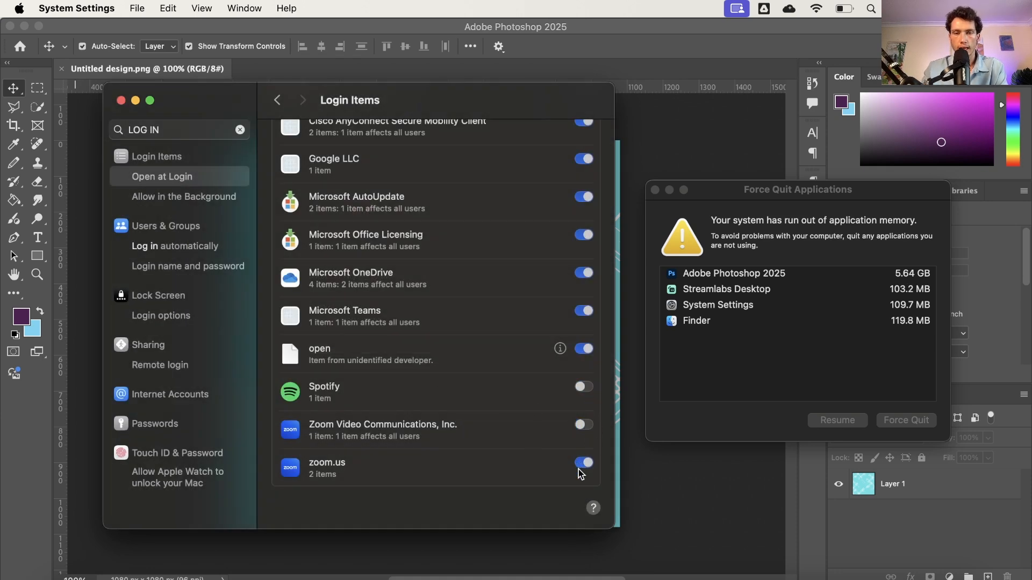
click(582, 462)
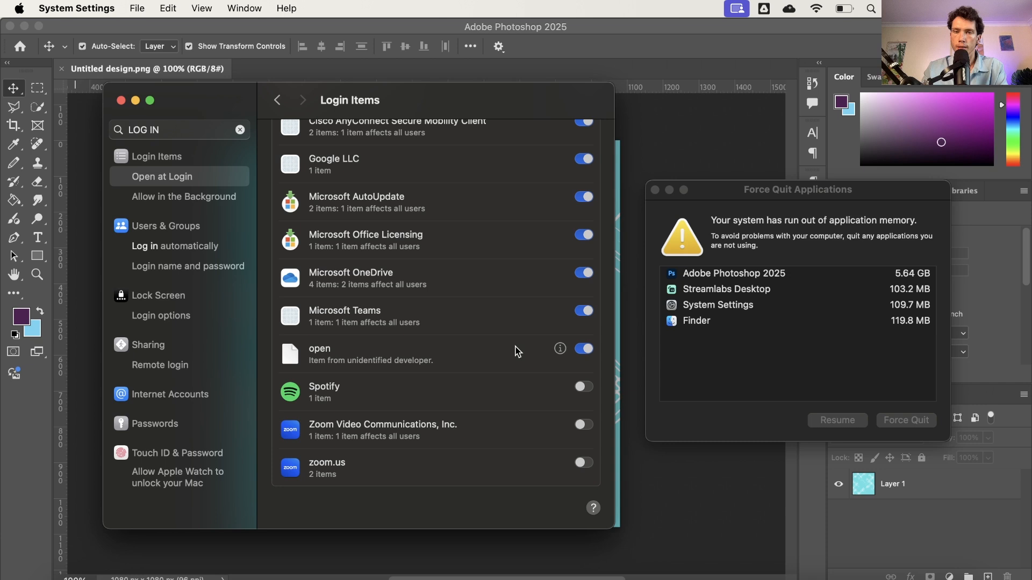
click(581, 271)
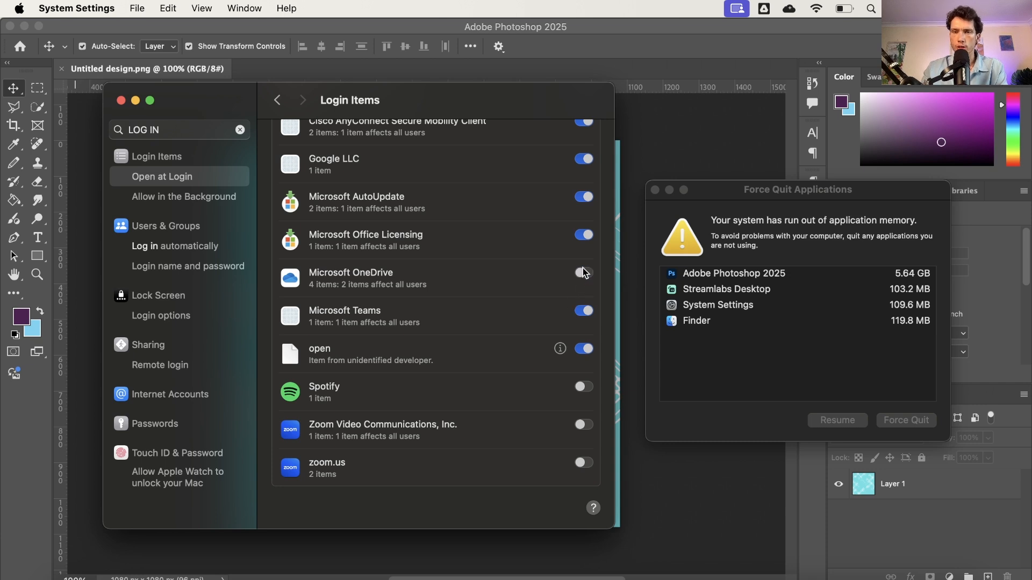
click(581, 272)
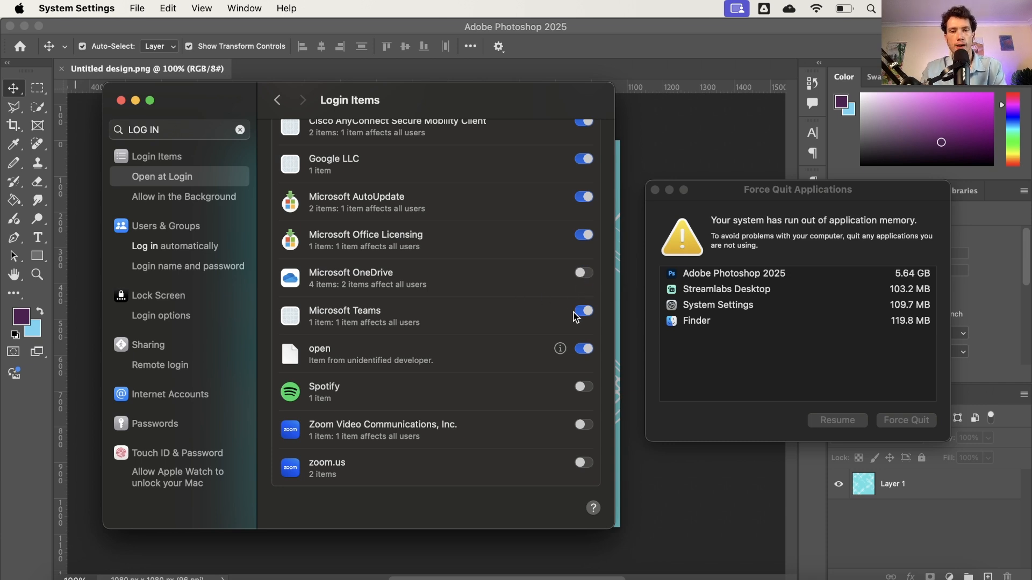
scroll(down, 3)
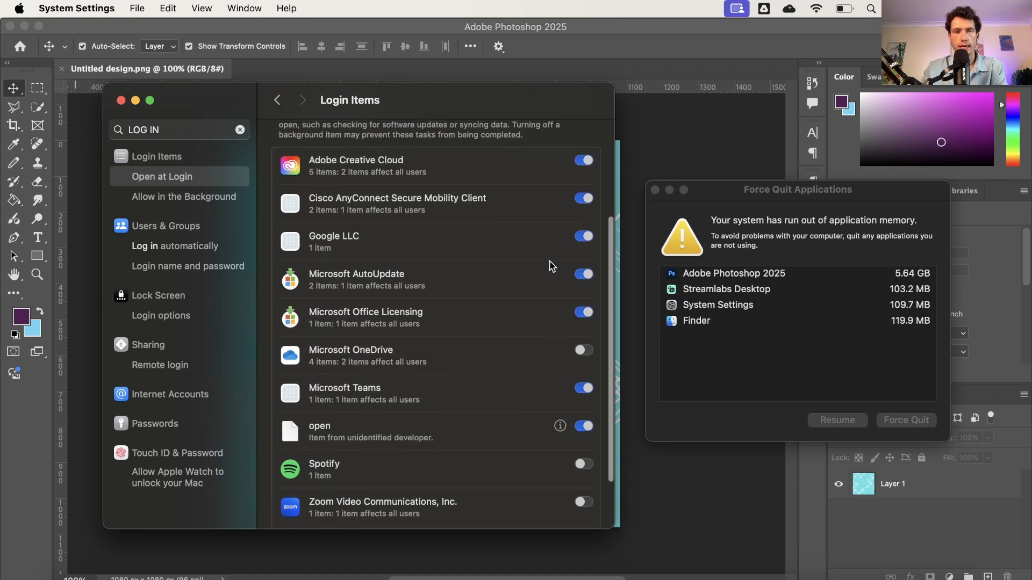
click(581, 198)
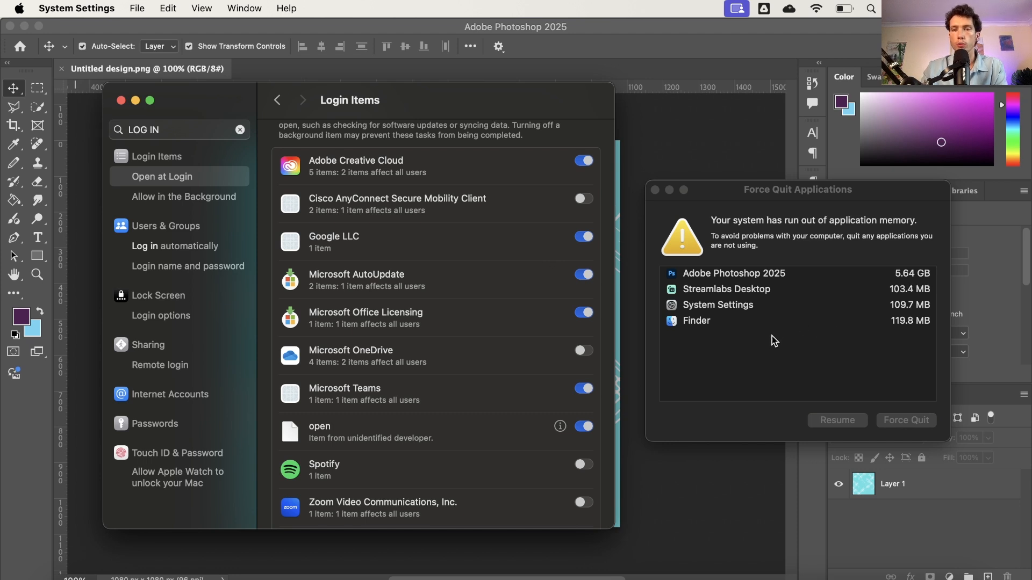
mouse_move(784, 327)
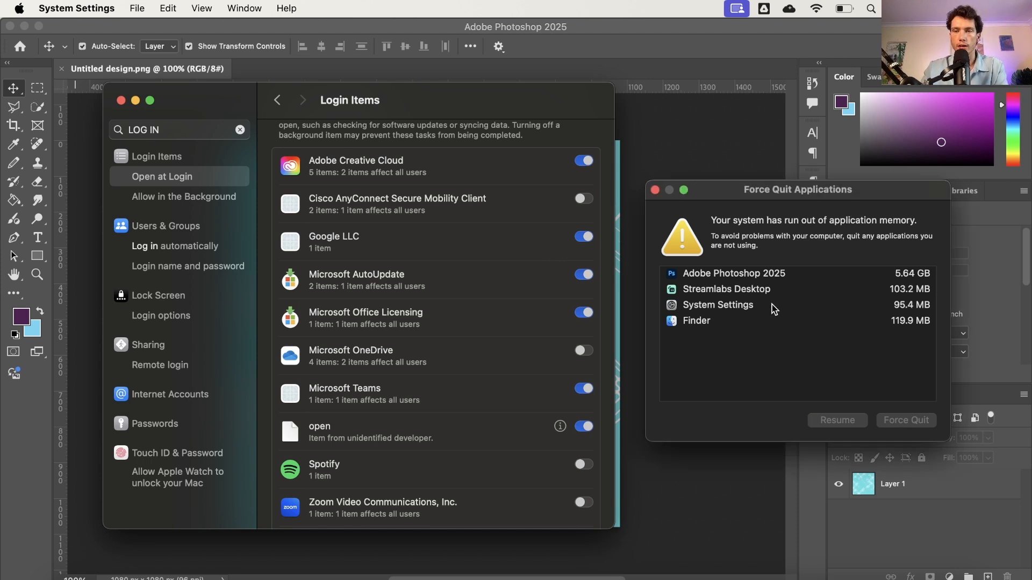
- Close System Settings and dismiss the memory warning so only the Photoshop canvas remains
click(905, 420)
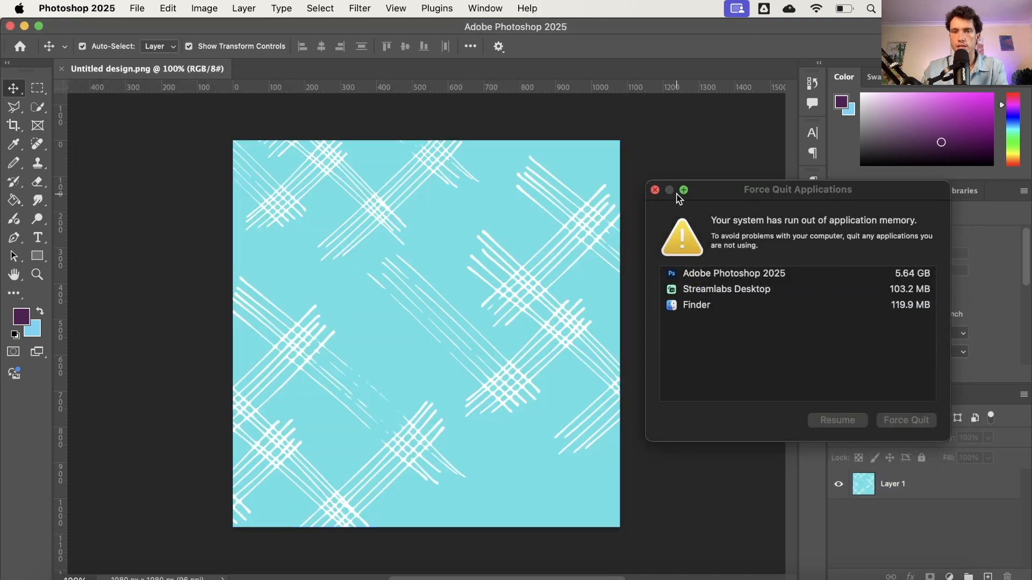
click(655, 190)
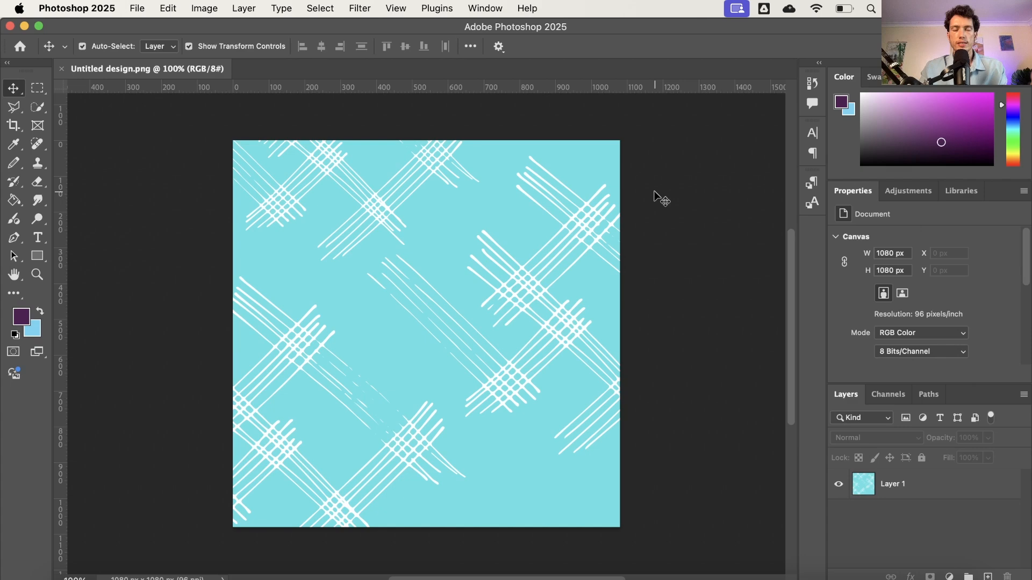